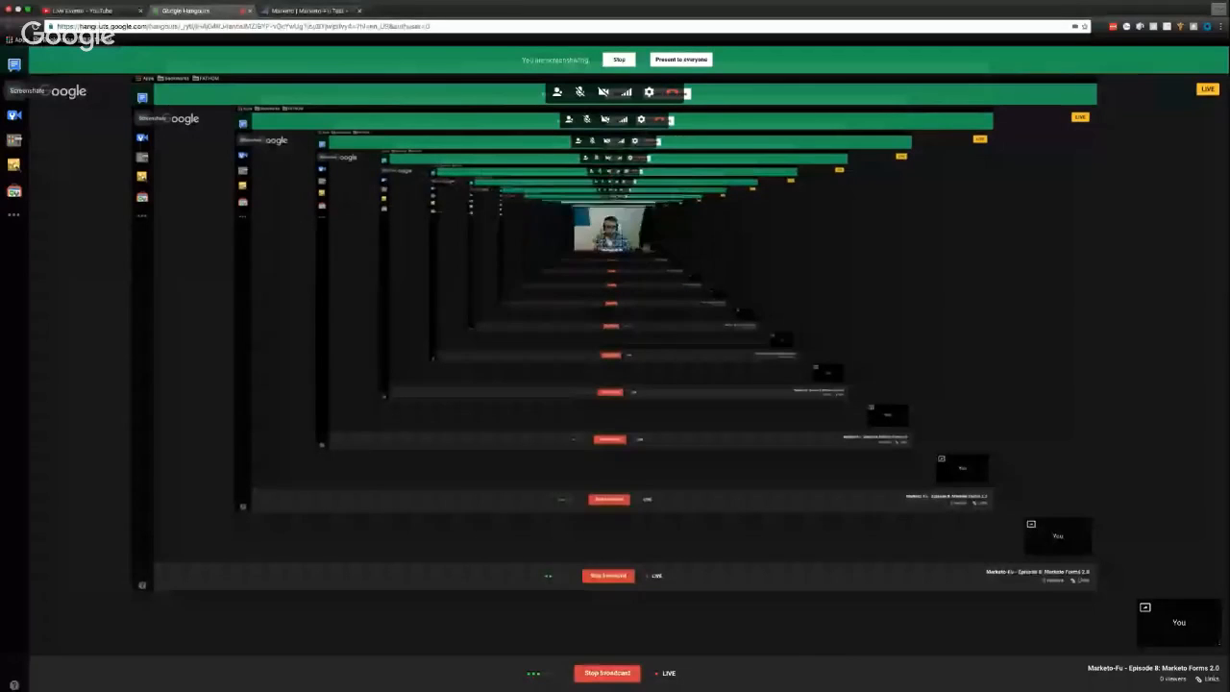
- Switch to the Marketo-Fu Test tab showing the form editor's Field Details step
{"action": "left_click", "coordinate": [307, 10]}
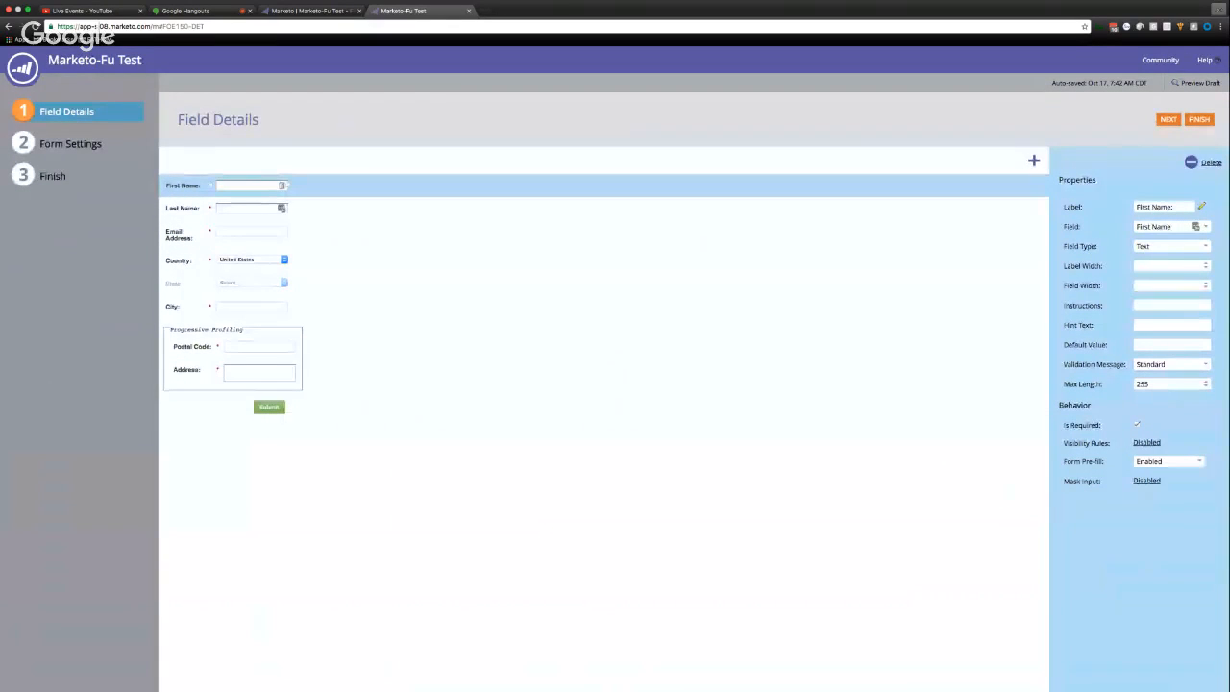
- Add the Num Employees field below City and proceed to the Form Theme step
{"action": "left_click", "coordinate": [250, 230]}
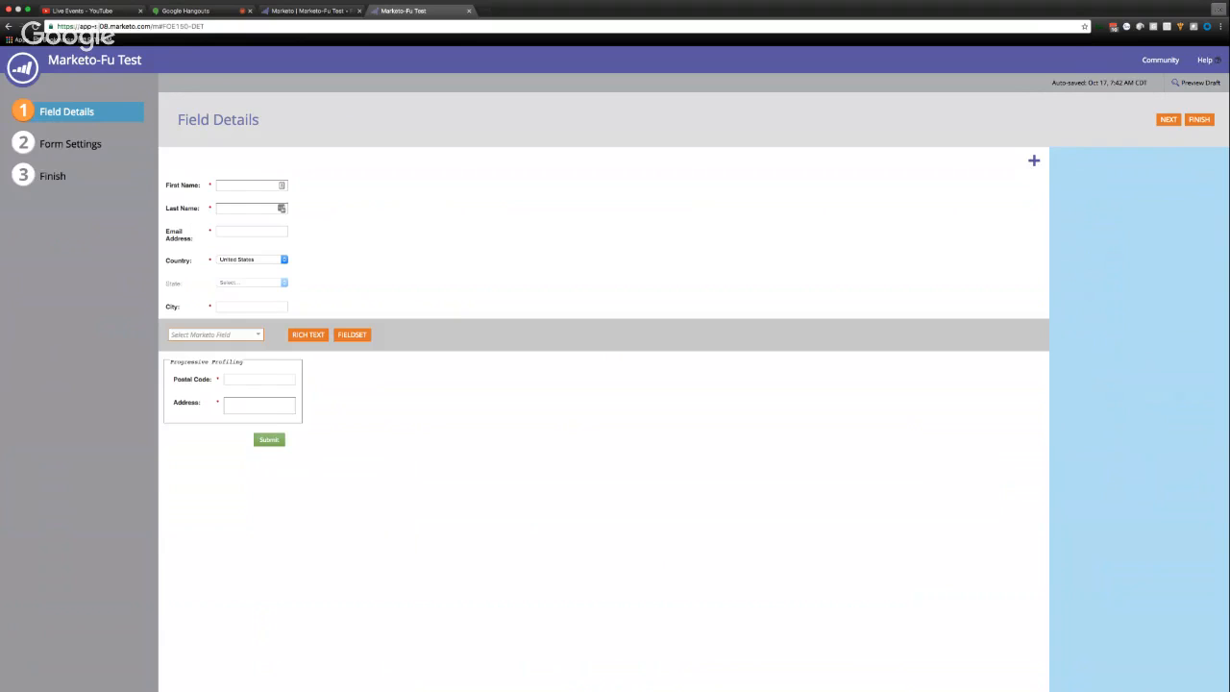
{"action": "left_click", "coordinate": [214, 334]}
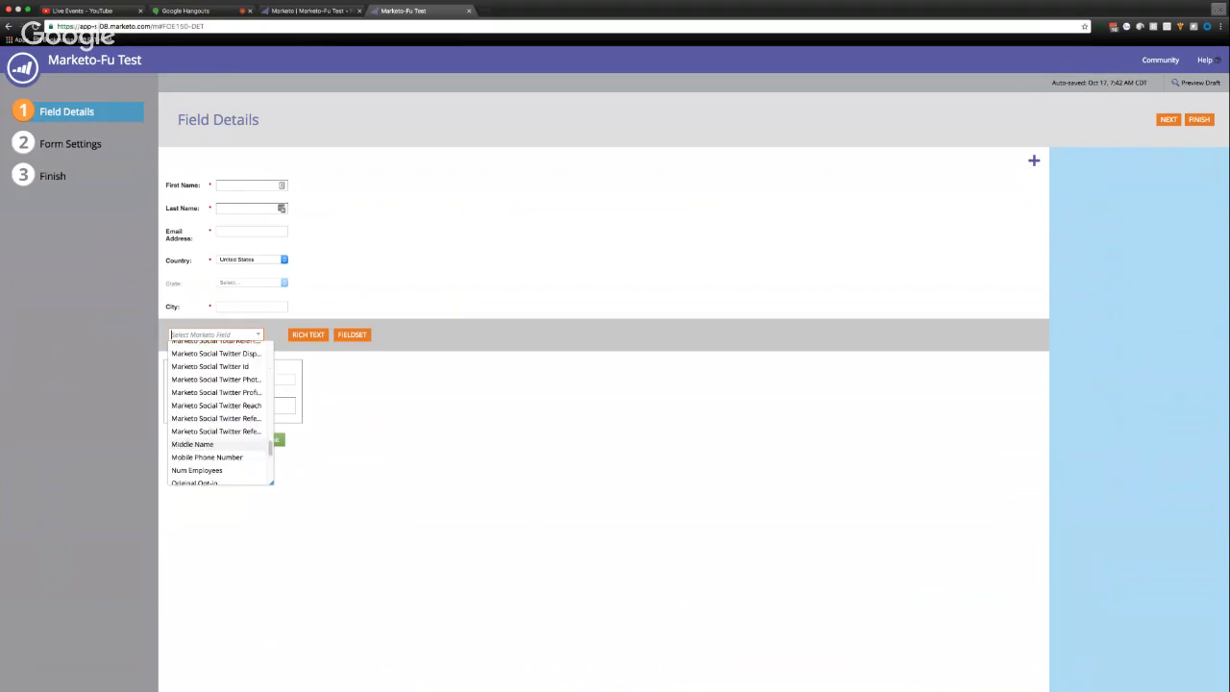
{"action": "scroll", "scroll_direction": "down", "scroll_amount": 3}
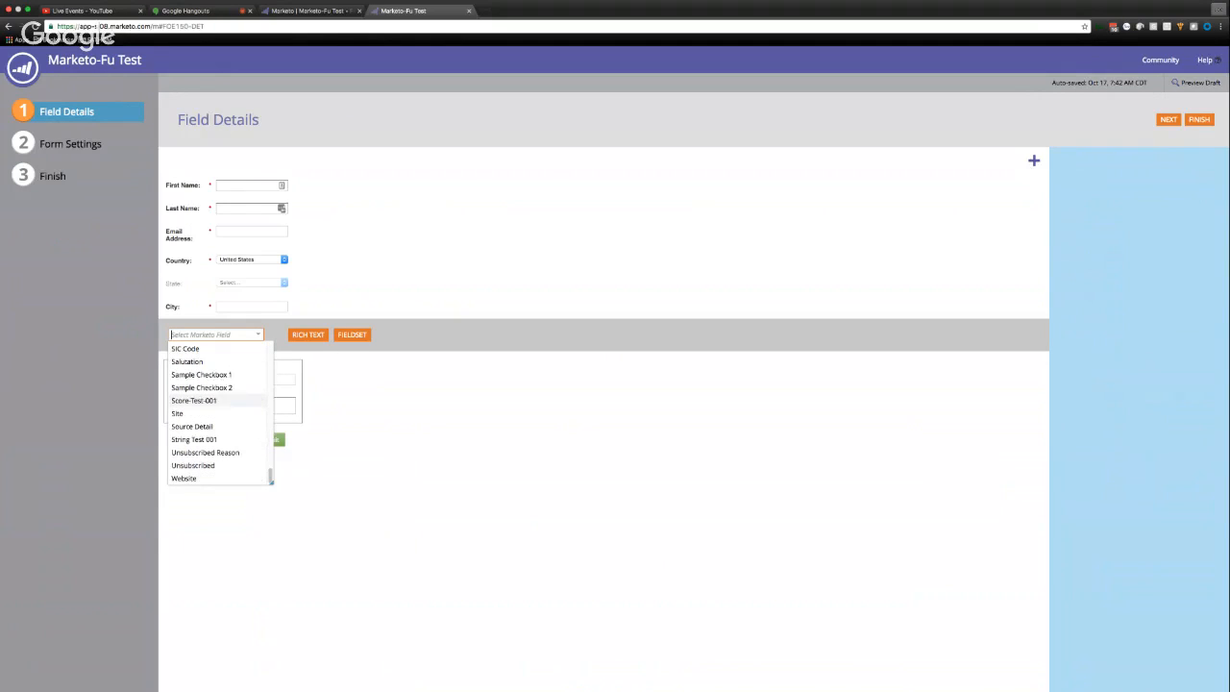
{"action": "type", "text": "nu"}
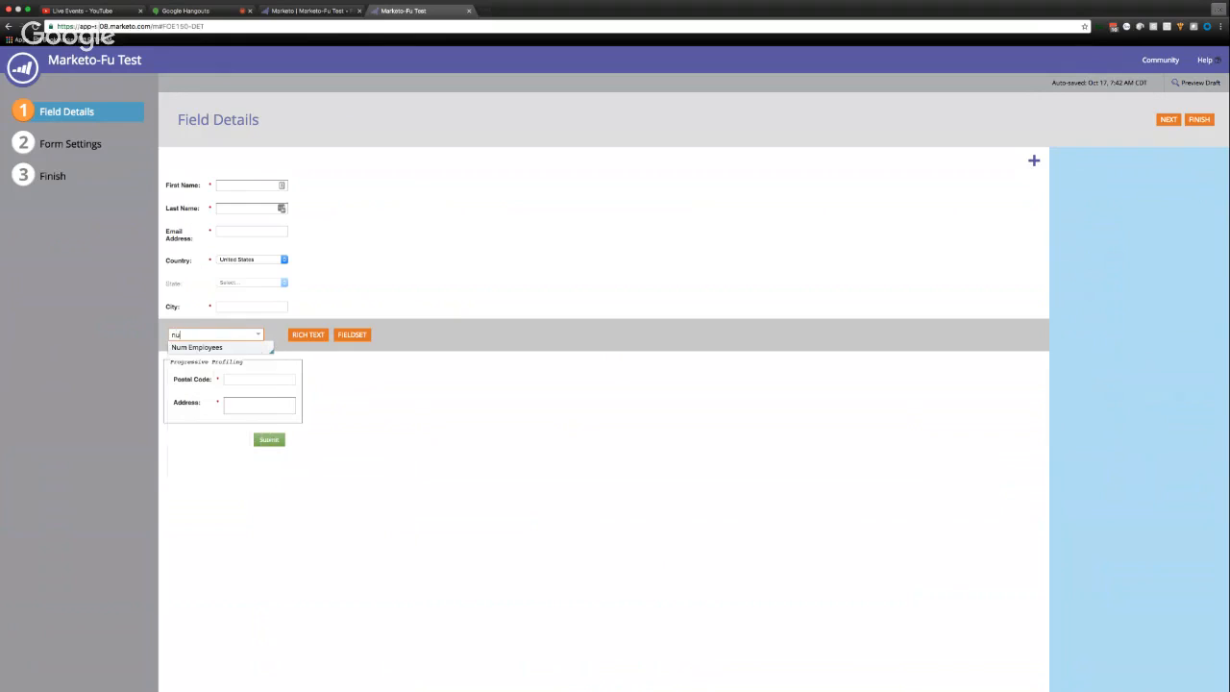
{"action": "left_click", "coordinate": [197, 347]}
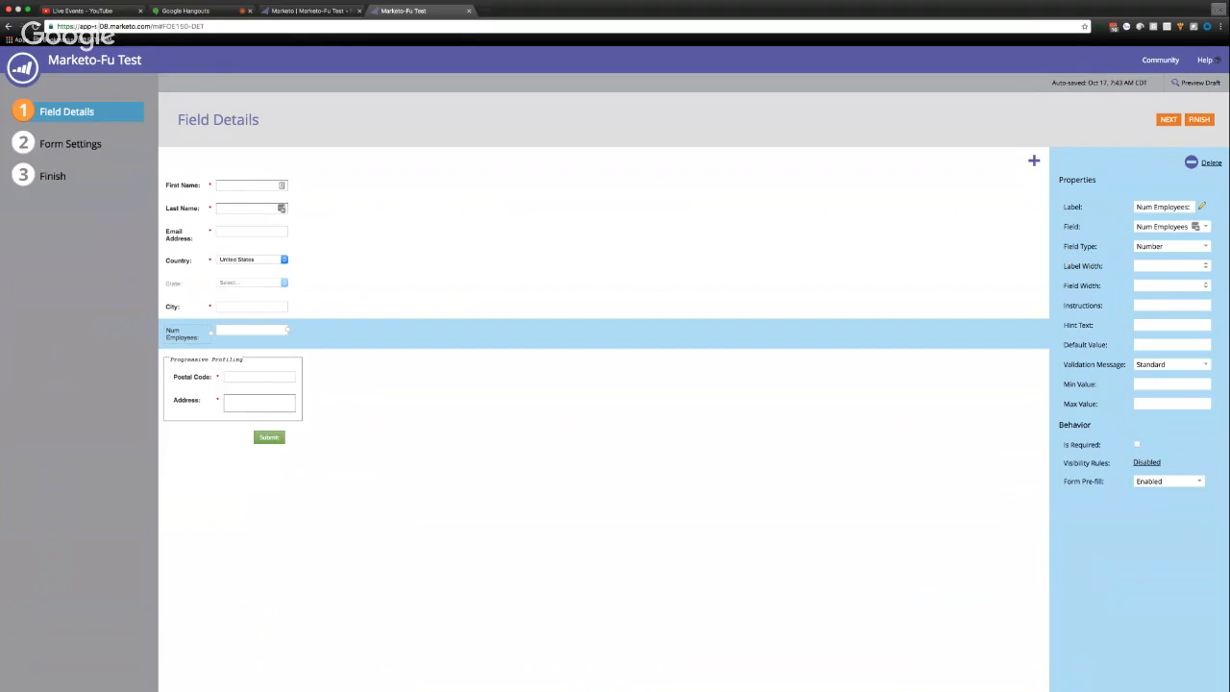
{"action": "left_click", "coordinate": [71, 144]}
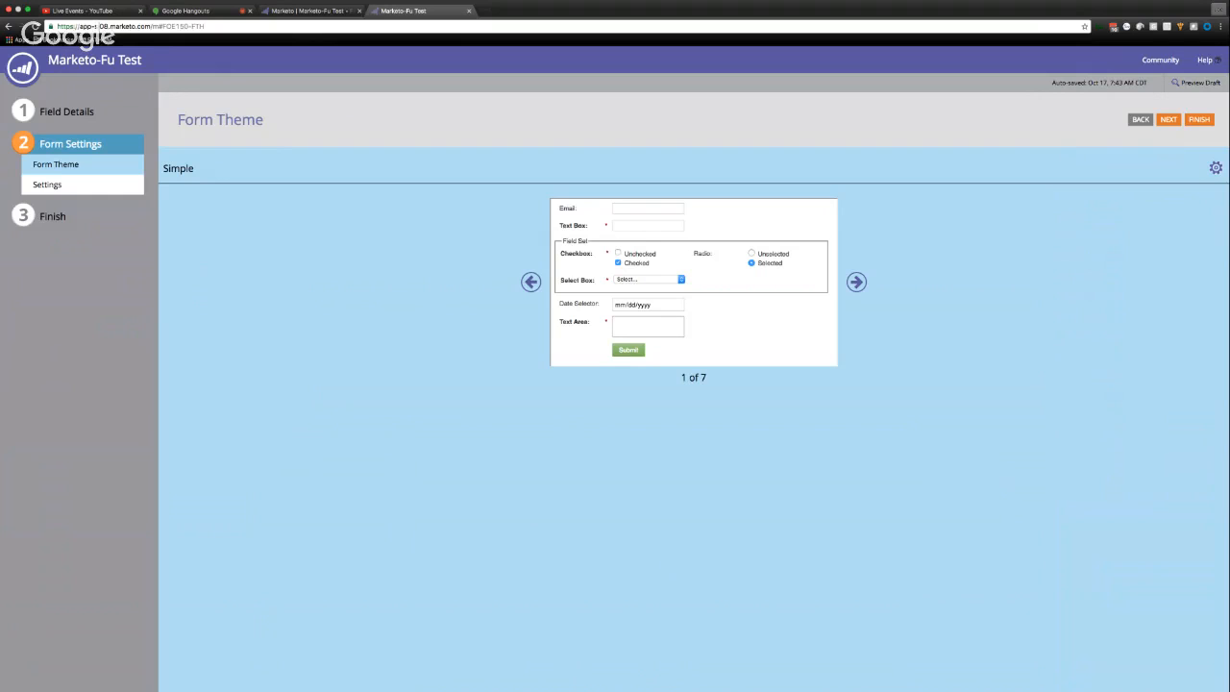
- View the theme's CSS options from the gear menu, then go to General Settings
{"action": "left_click", "coordinate": [1216, 167]}
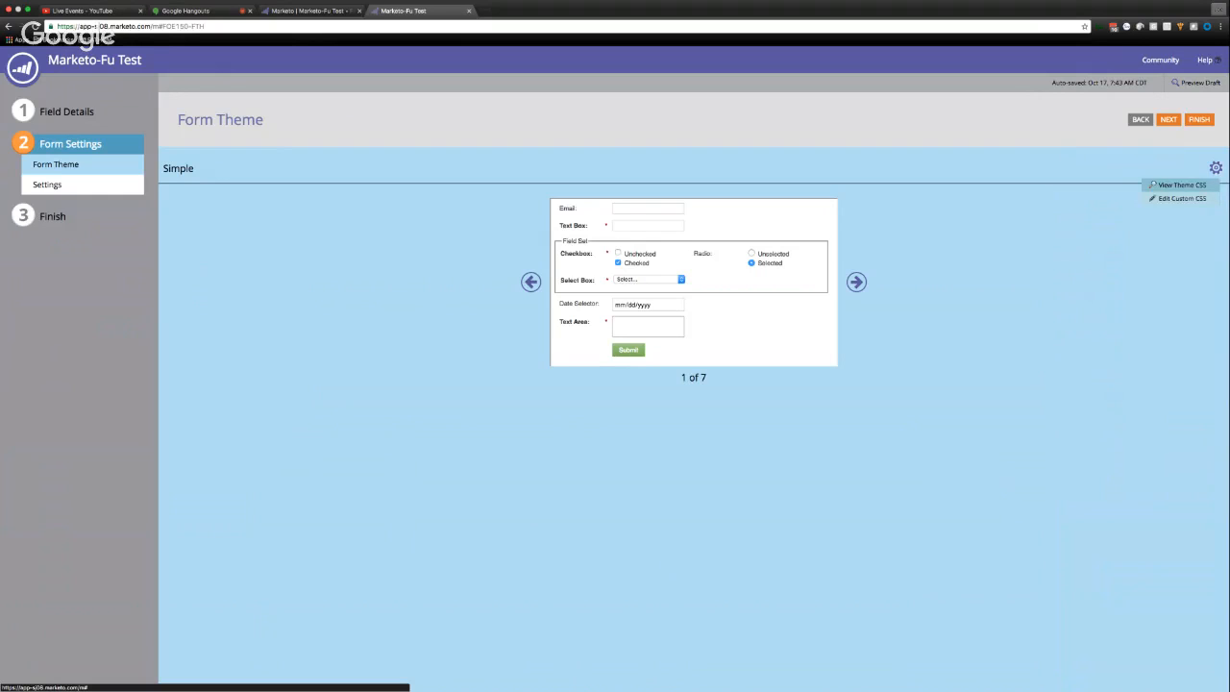
{"action": "left_click", "coordinate": [1182, 198]}
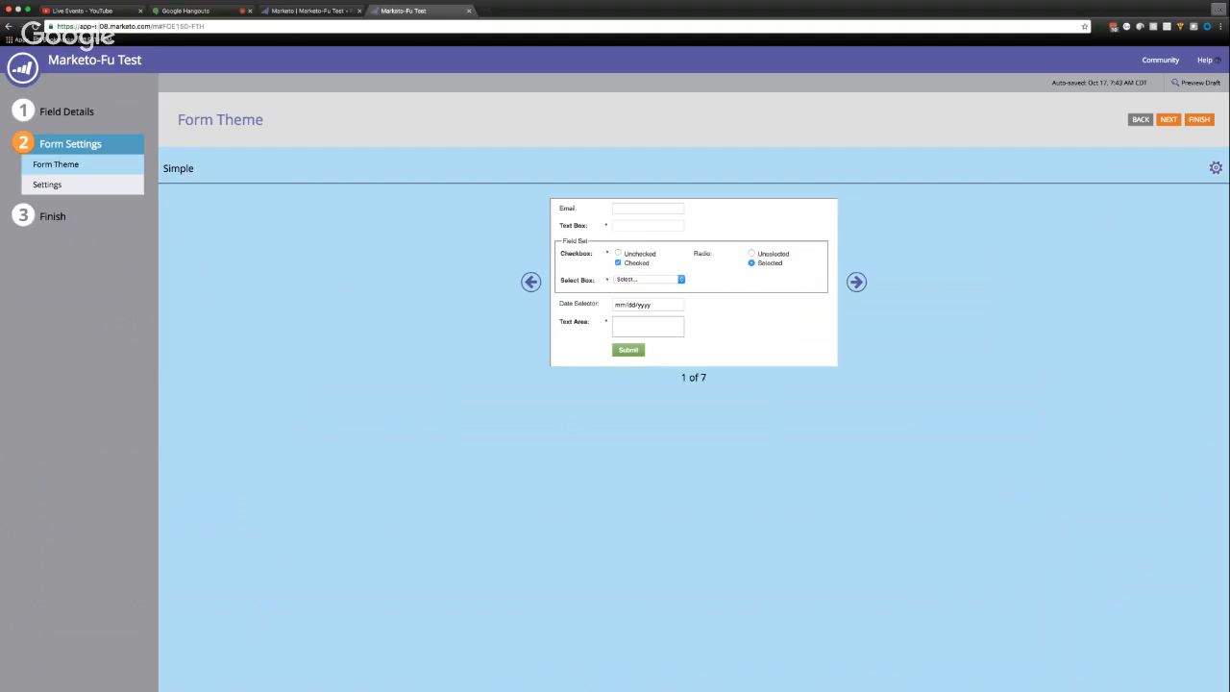
{"action": "left_click", "coordinate": [47, 184]}
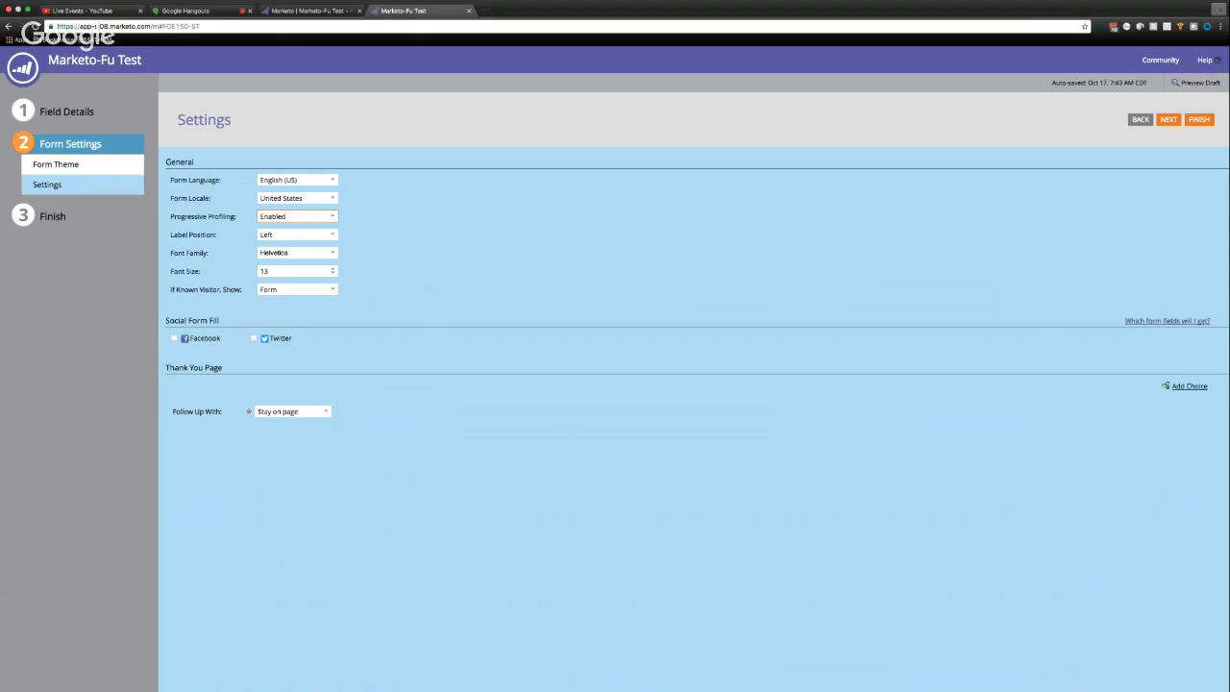
- Keep Progressive Profiling Enabled and Follow Up With Stay on page, then reach Finish
{"action": "left_click", "coordinate": [332, 216]}
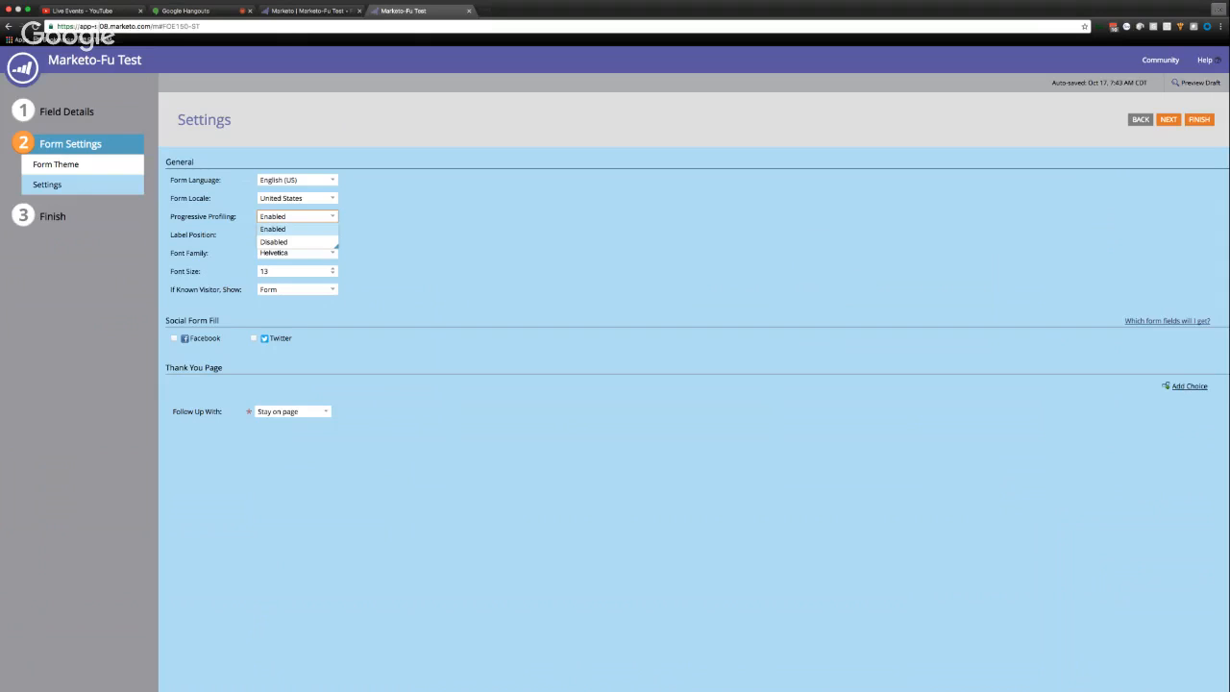
{"action": "left_click", "coordinate": [272, 229]}
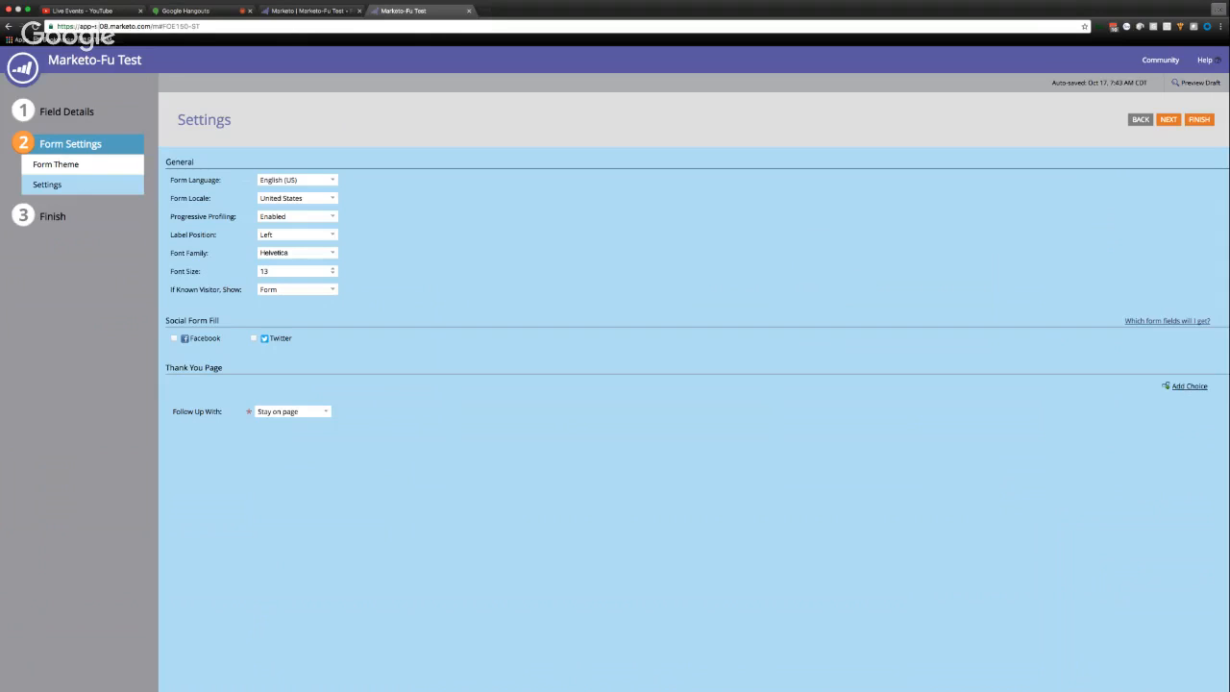
{"action": "left_click", "coordinate": [291, 412]}
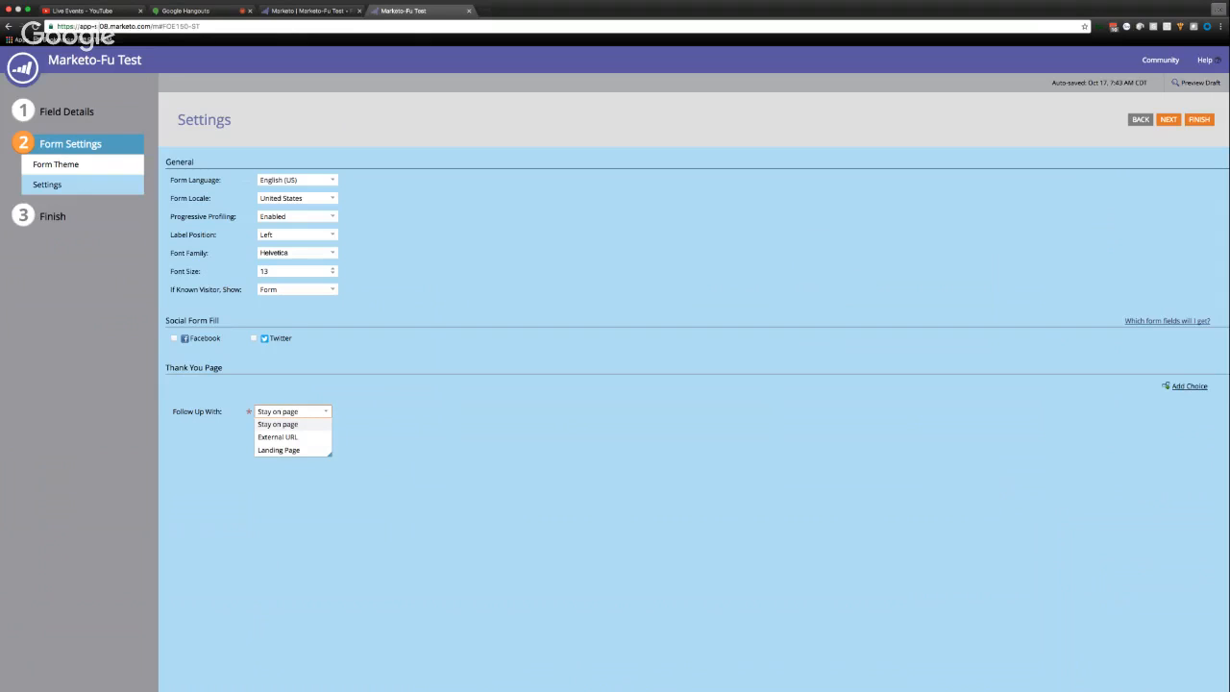
{"action": "left_click", "coordinate": [278, 424]}
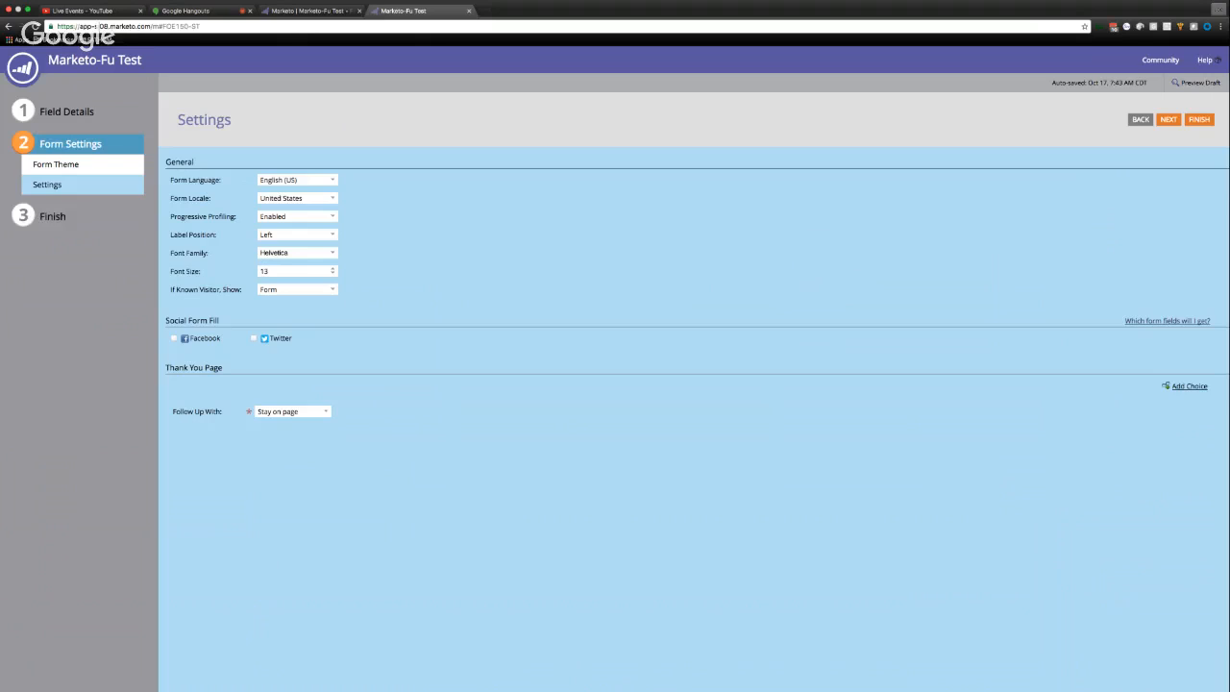
{"action": "left_click", "coordinate": [1169, 119]}
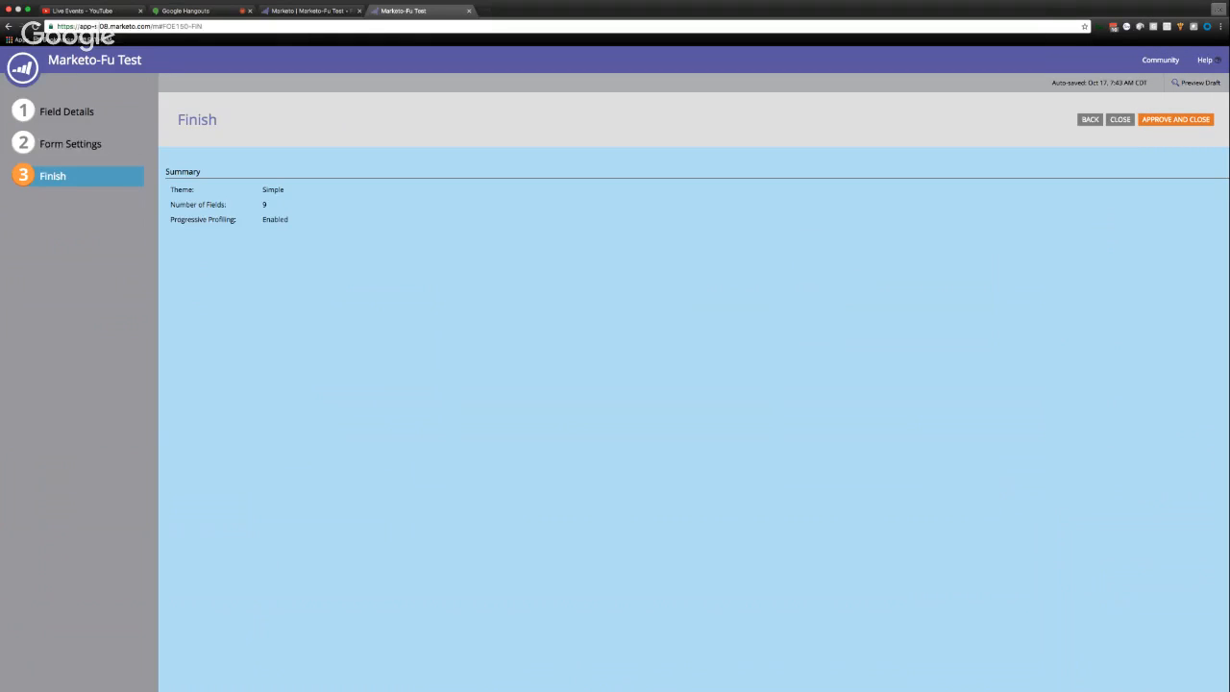
- Step between Finish and Form Theme, ending back on the Simple theme preview
{"action": "left_click", "coordinate": [70, 143]}
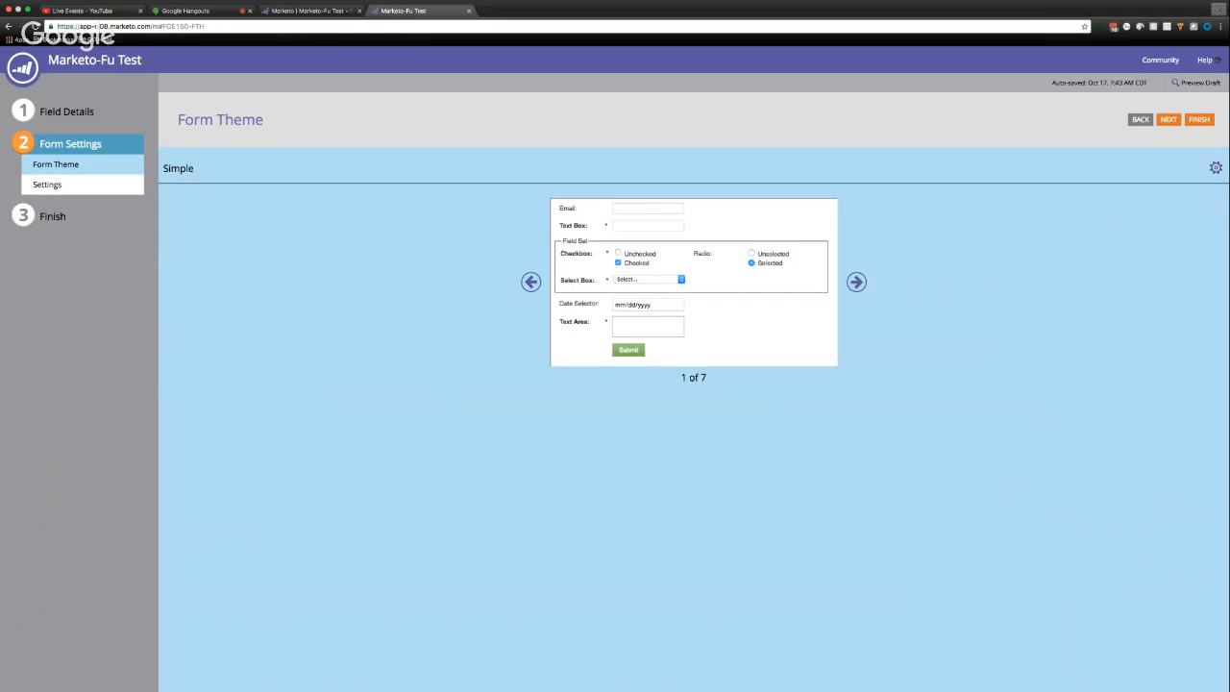
{"action": "left_click", "coordinate": [66, 111]}
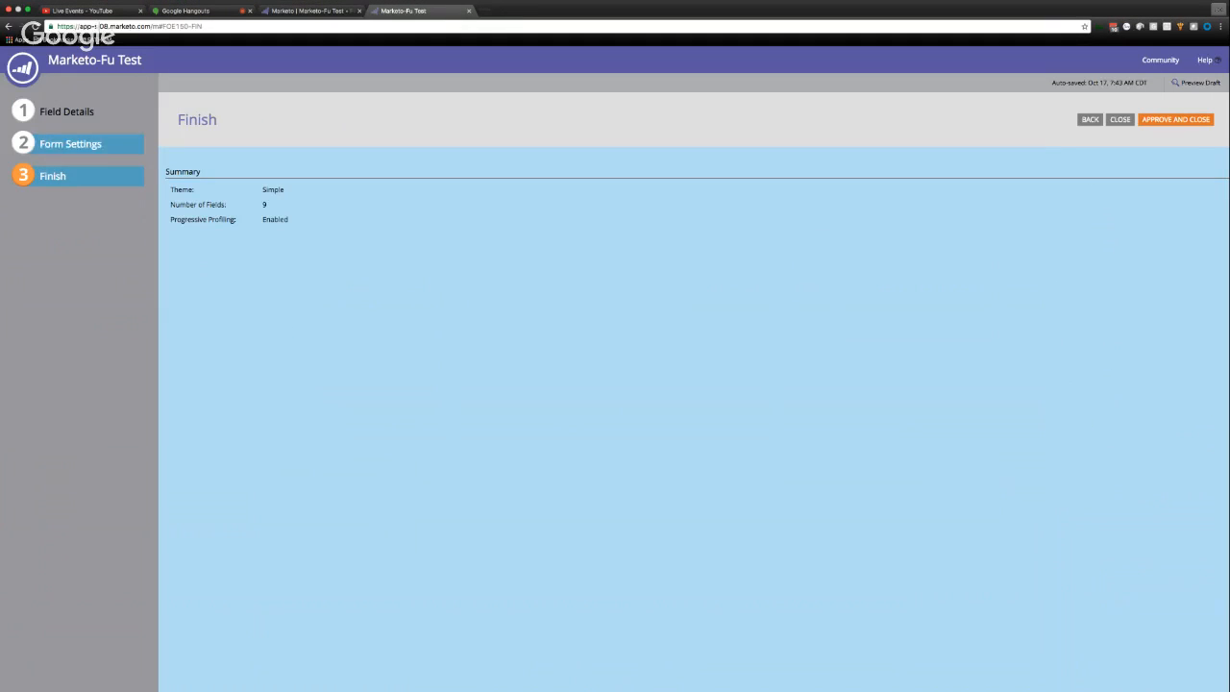
{"action": "left_click", "coordinate": [70, 143]}
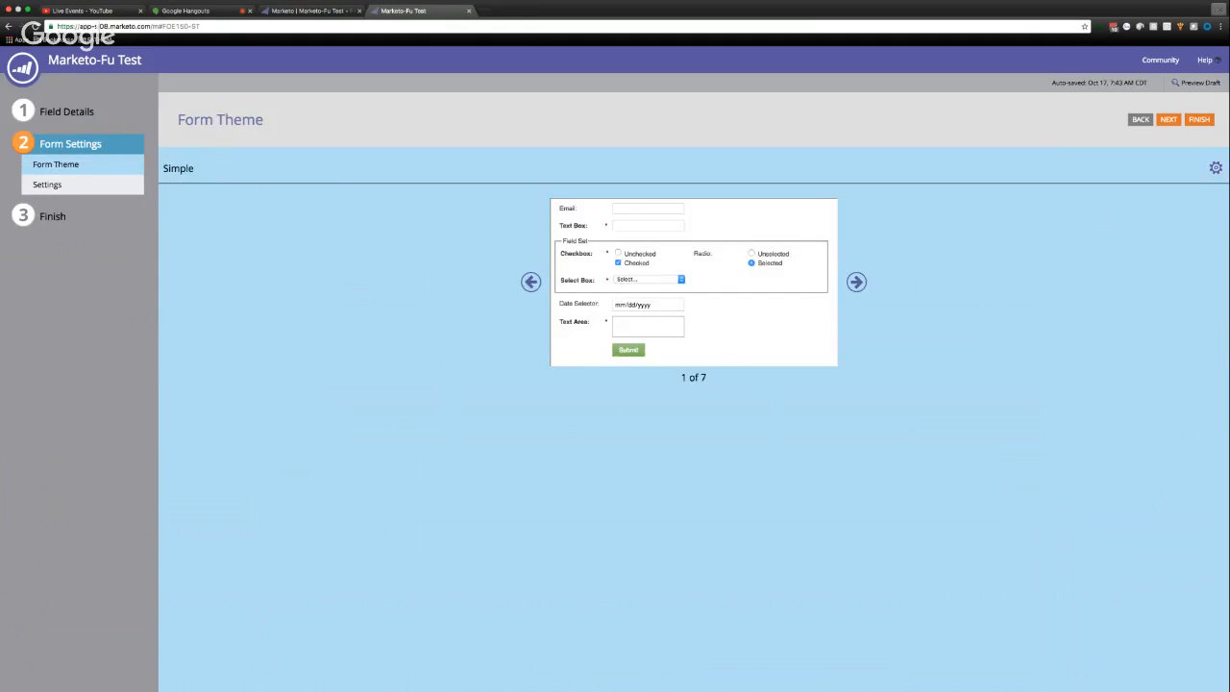
- Return through Settings to Field Details with Country's properties showing
{"action": "left_click", "coordinate": [46, 185]}
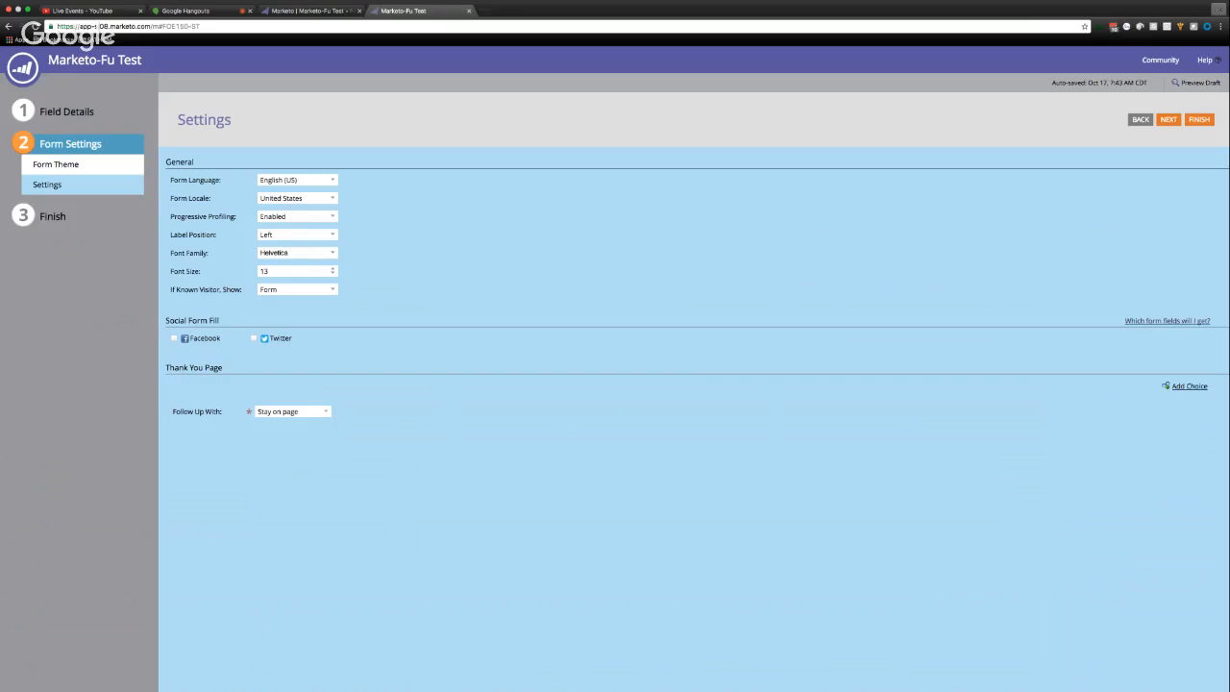
{"action": "left_click", "coordinate": [66, 111]}
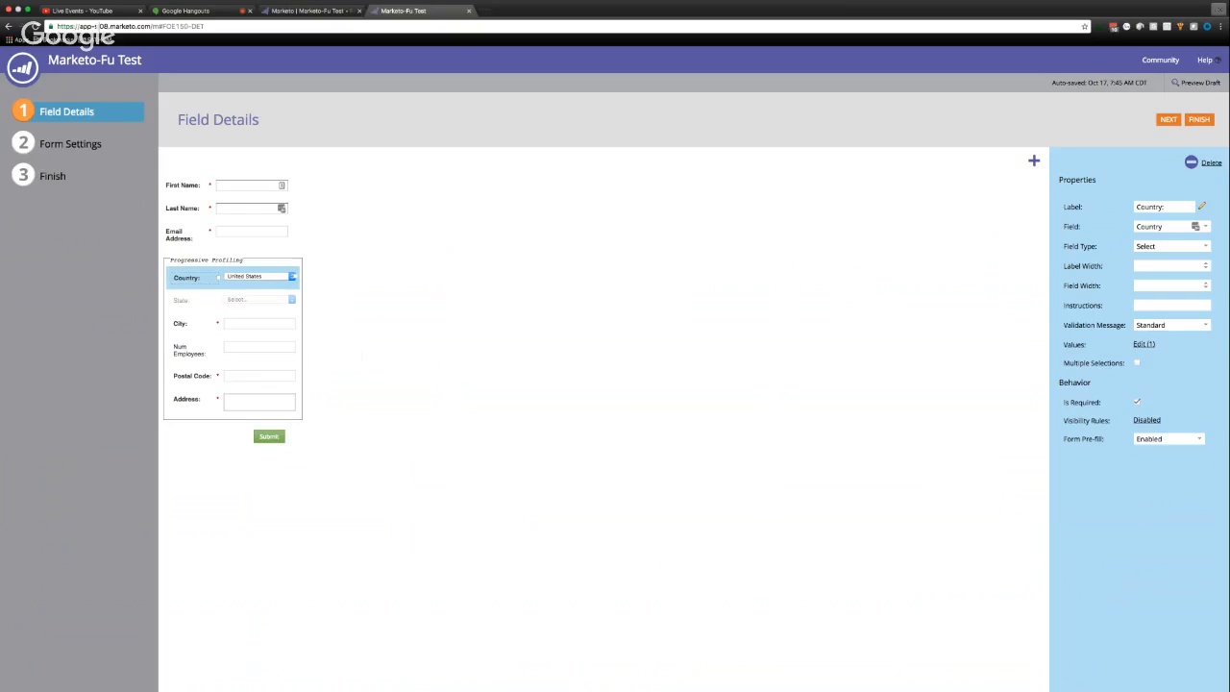
- Drag Postal Code to the top of the Progressive Profiling block and select State
{"action": "left_click", "coordinate": [255, 376]}
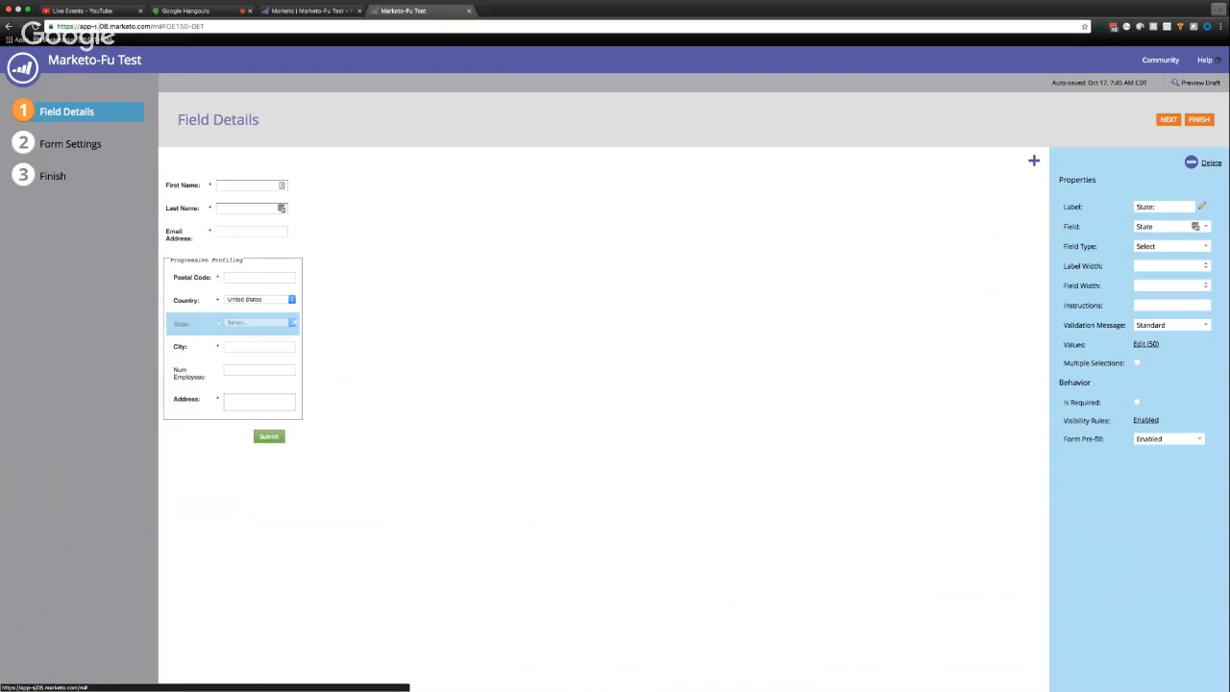
{"action": "left_click", "coordinate": [1145, 420]}
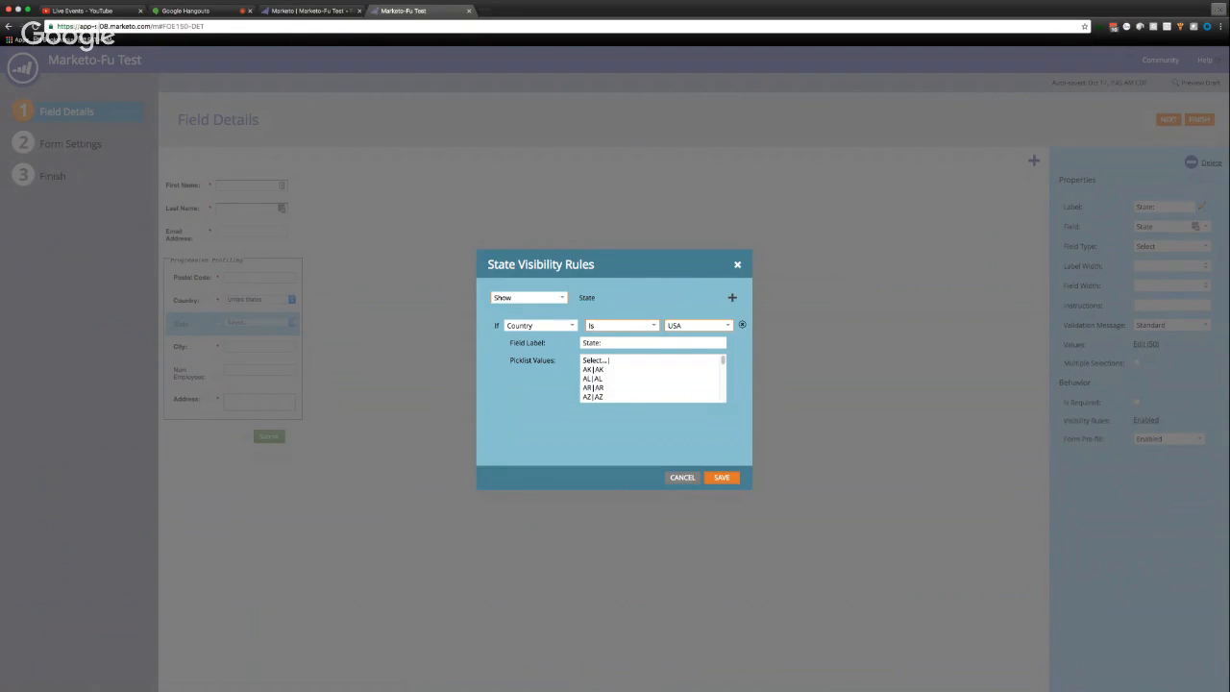
- Set State's visibility rule to Show If Country Is USA and save it
{"action": "scroll", "scroll_direction": "down", "scroll_amount": 3}
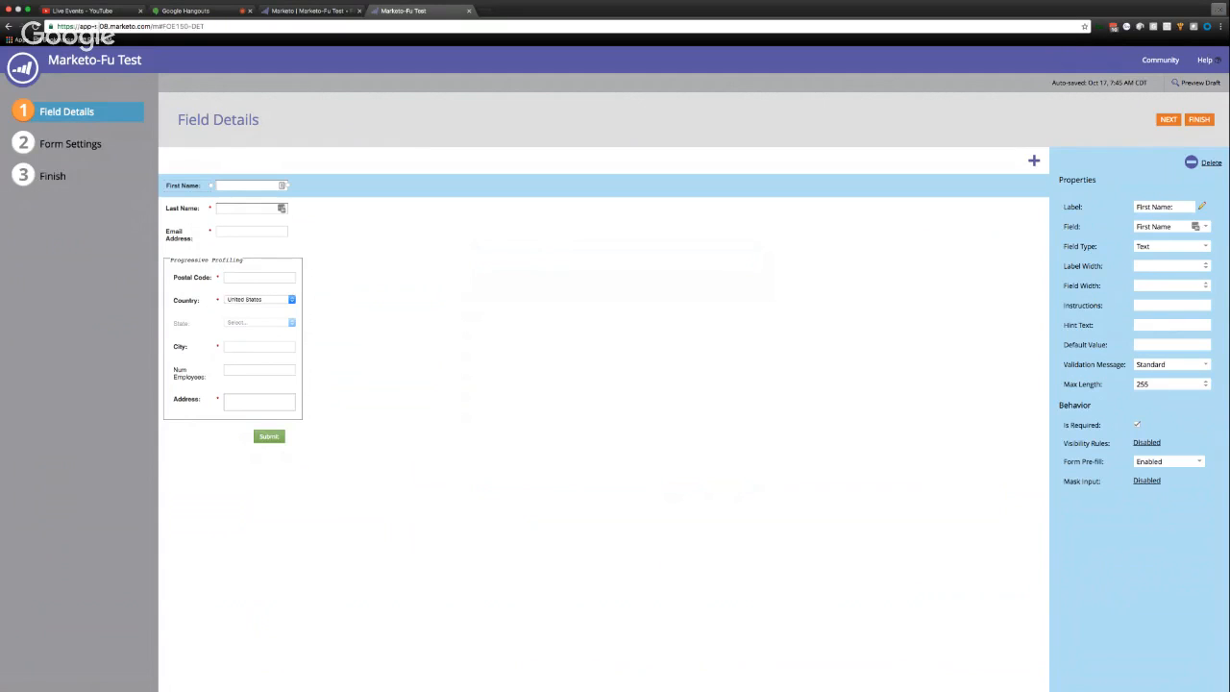
- Toggle Is Required off and on and retype the label as 'First Name'
{"action": "left_click", "coordinate": [1137, 425]}
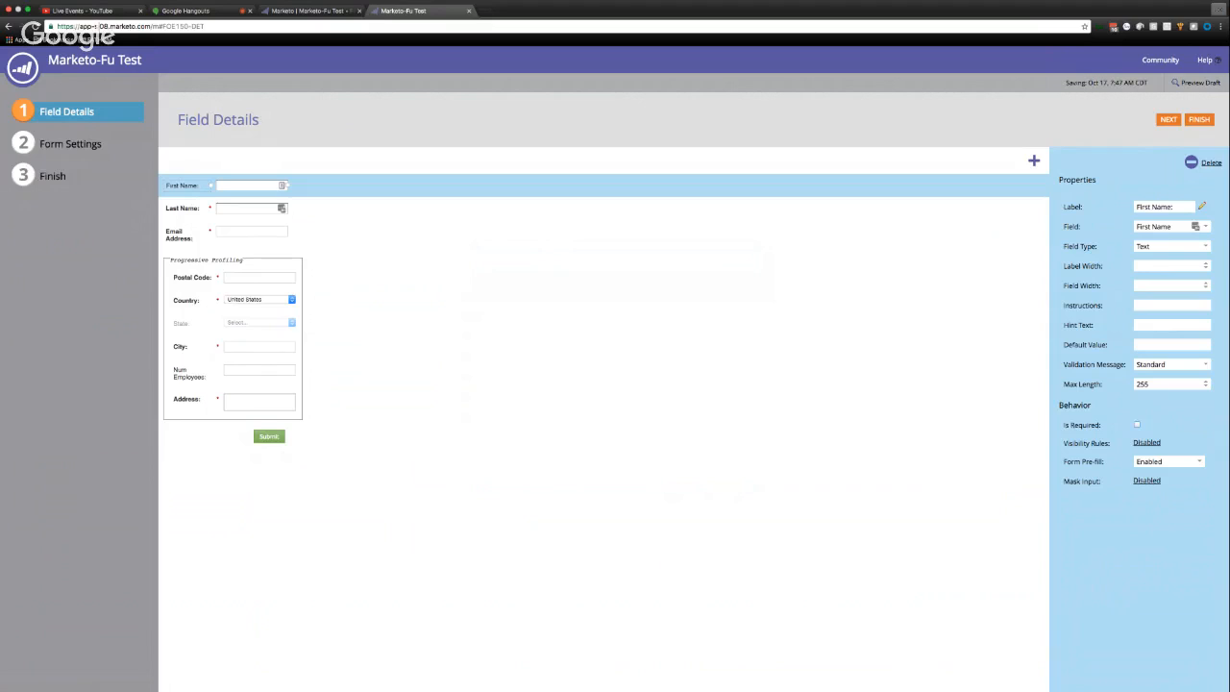
{"action": "left_click", "coordinate": [1137, 425]}
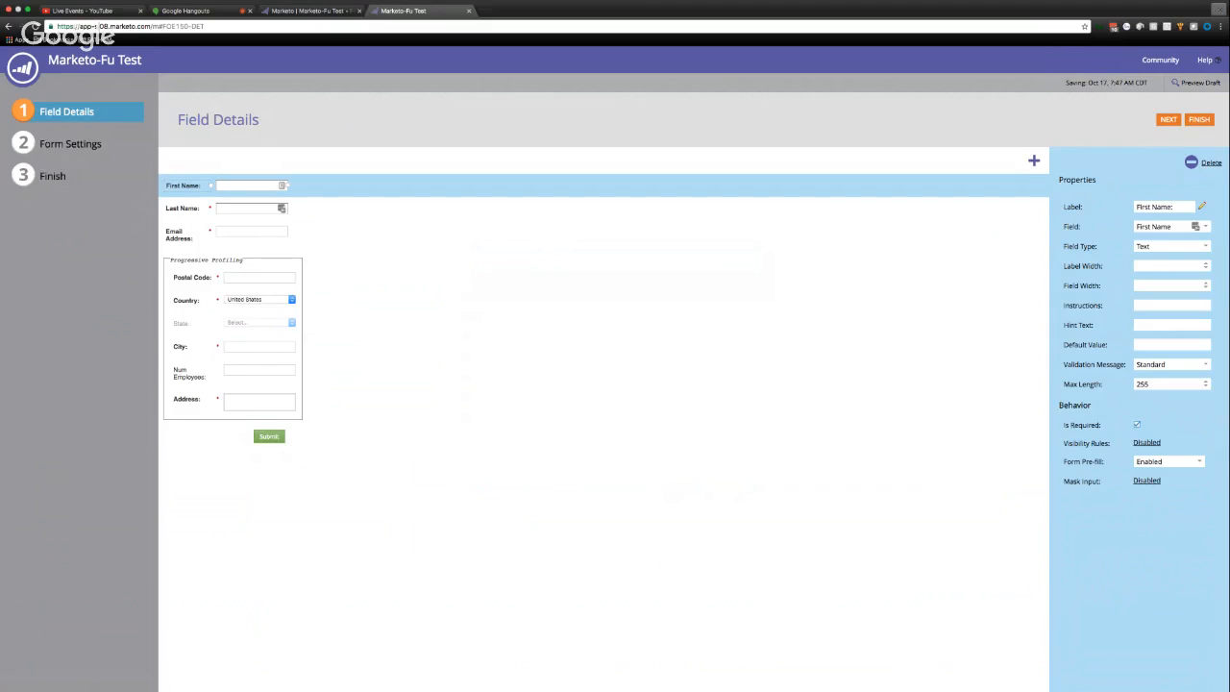
{"action": "triple_click", "coordinate": [1163, 207]}
{"action": "type", "text": "as;ldkfjawl;kj"}
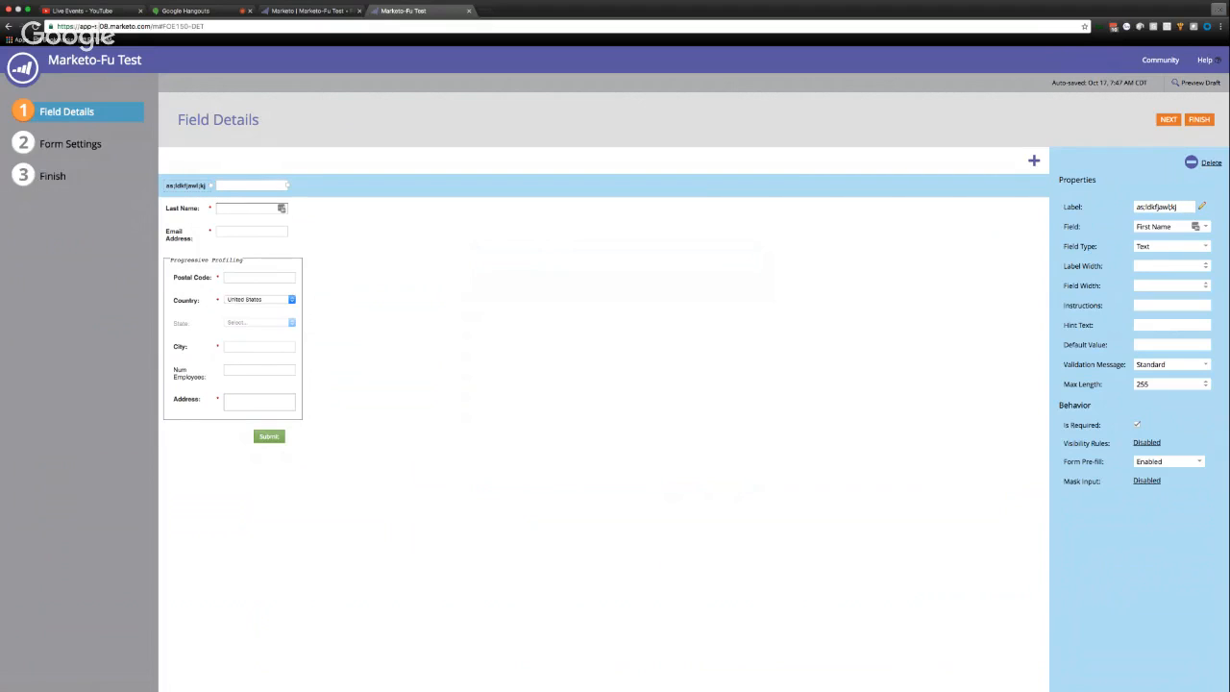
{"action": "left_click", "coordinate": [1163, 207]}
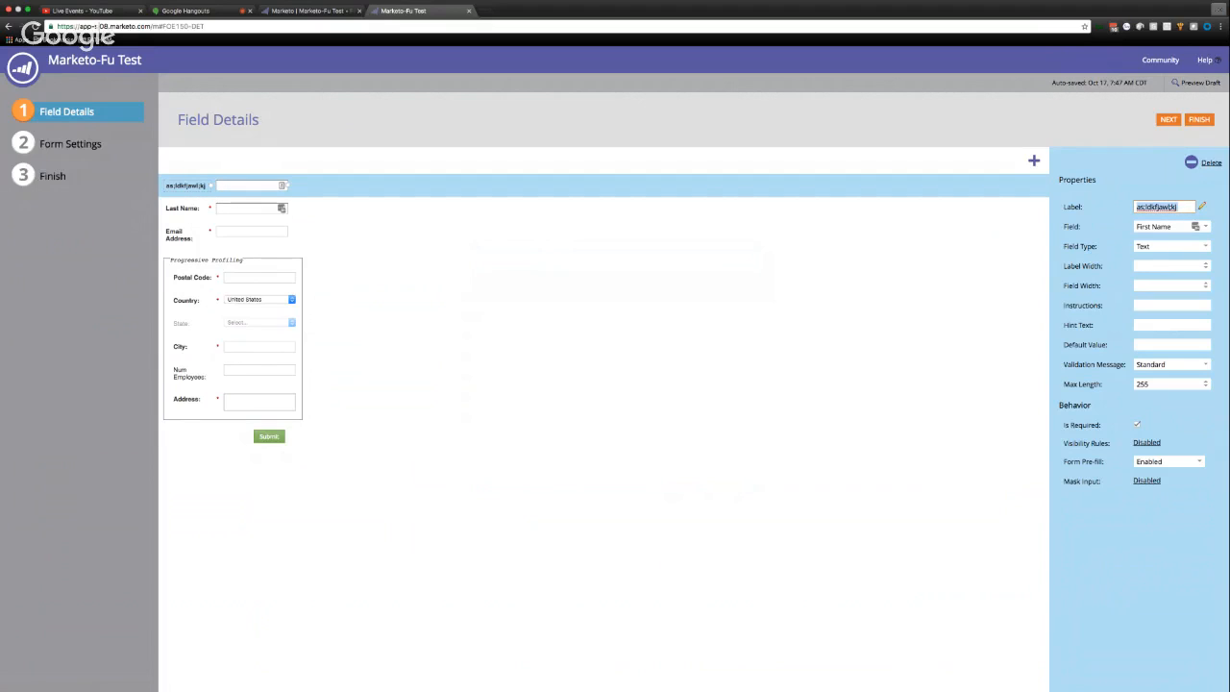
{"action": "type", "text": "First Name"}
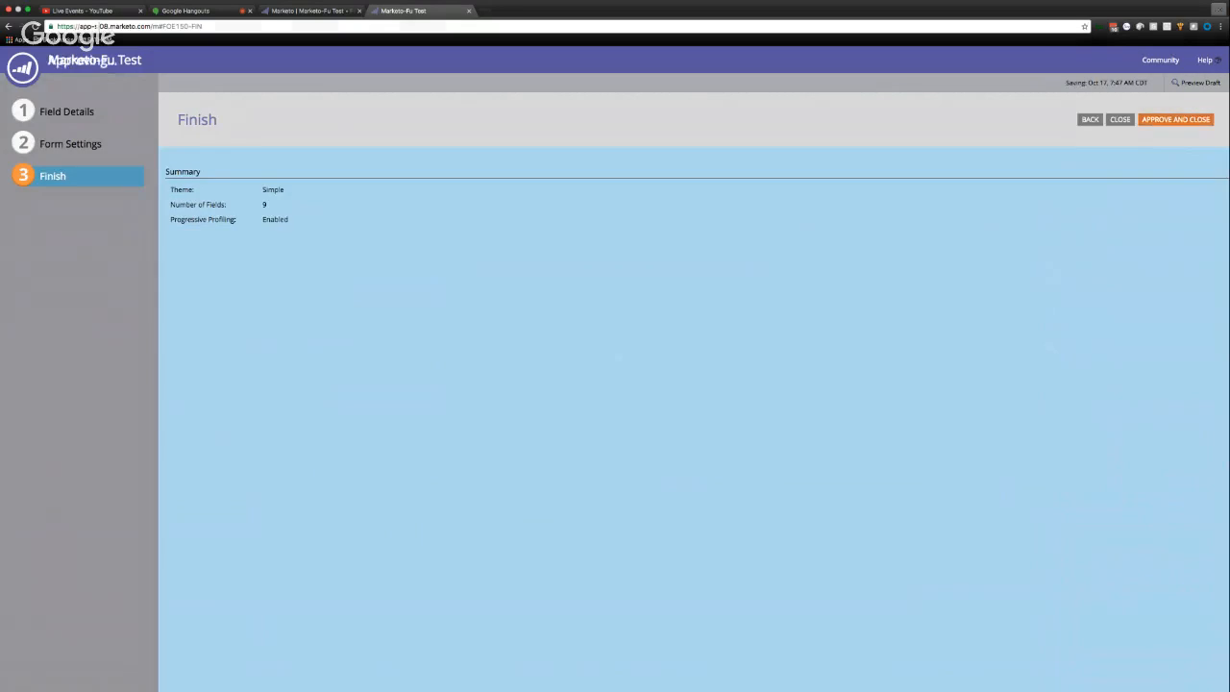
- Approve and close the form, then show its Embed Code via Form Actions
{"action": "left_click", "coordinate": [1175, 119]}
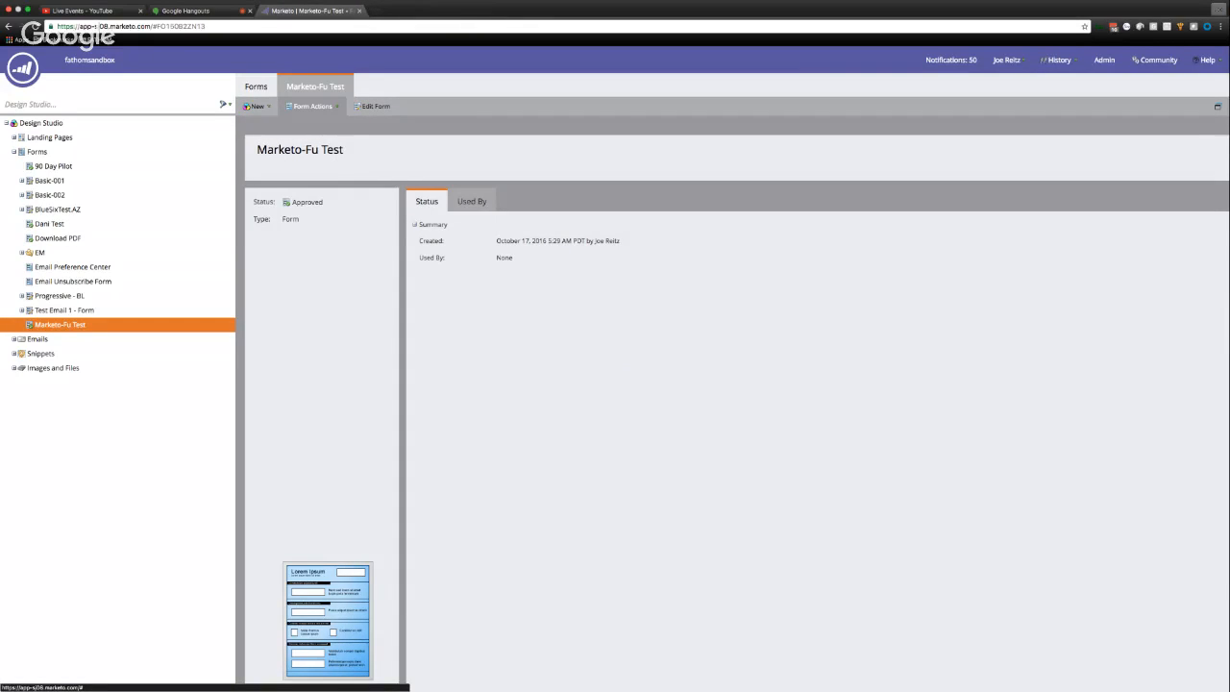
{"action": "left_click", "coordinate": [312, 105]}
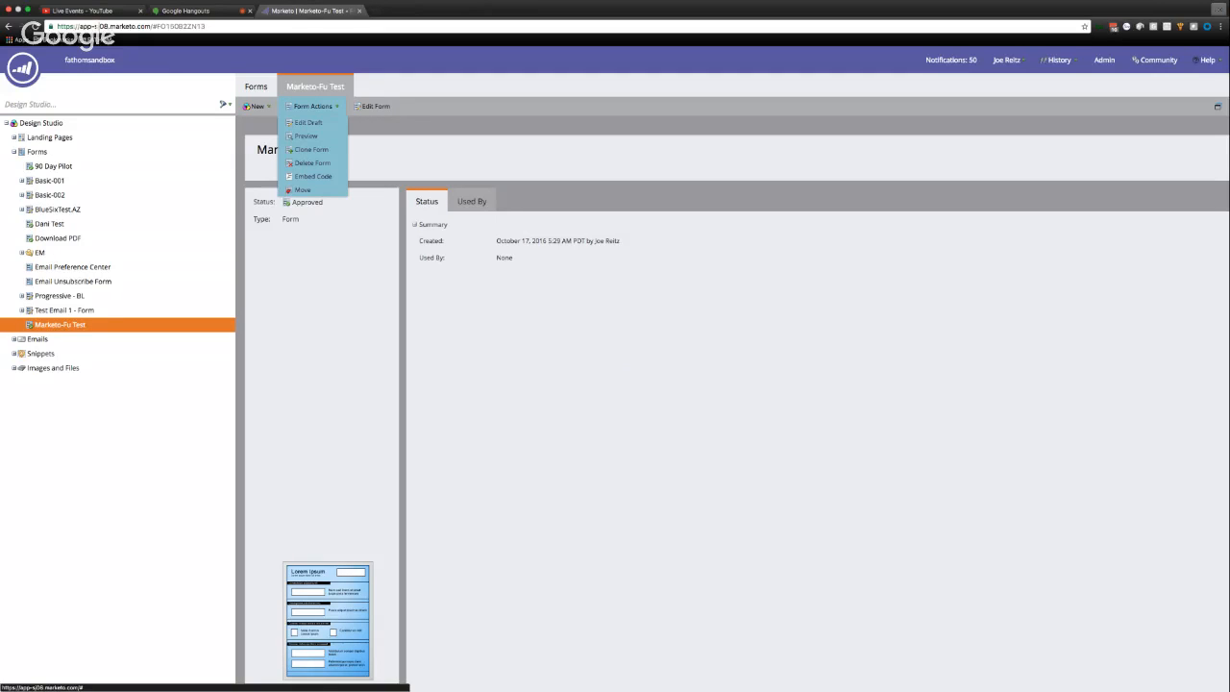
{"action": "mouse_move", "coordinate": [313, 176]}
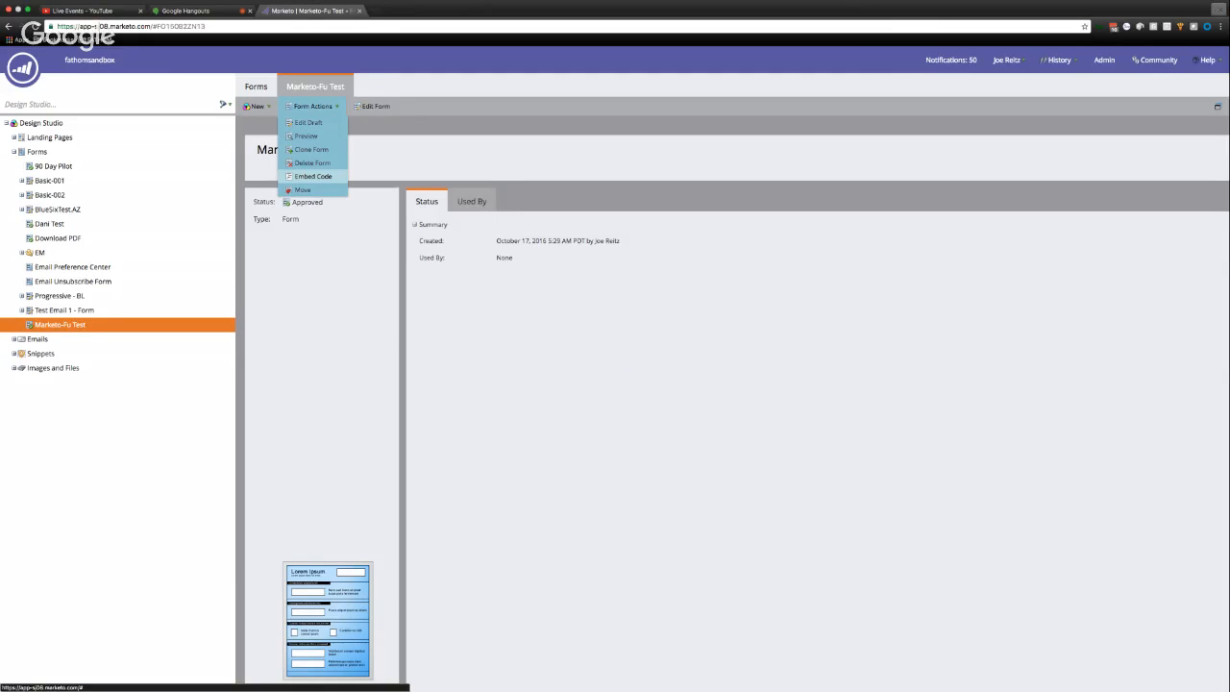
{"action": "left_click", "coordinate": [313, 175]}
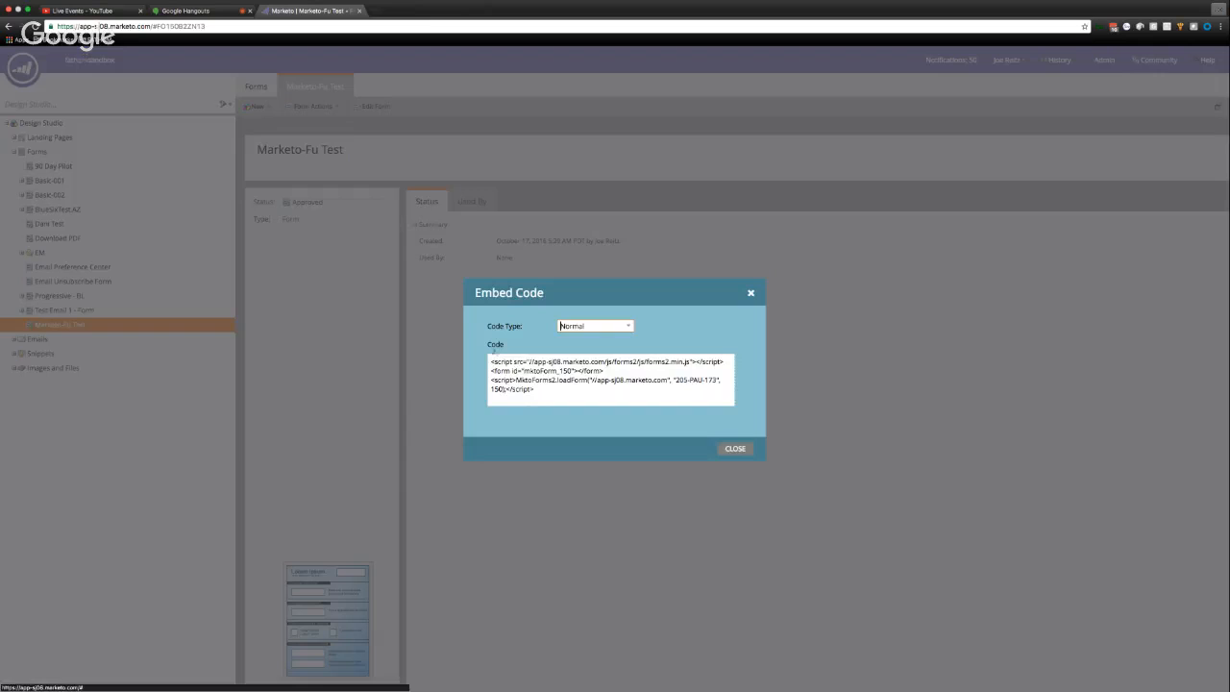
- Switch the embed code to the Lightbox variant, close it, and return to the Hangouts broadcast
{"action": "left_click", "coordinate": [593, 324]}
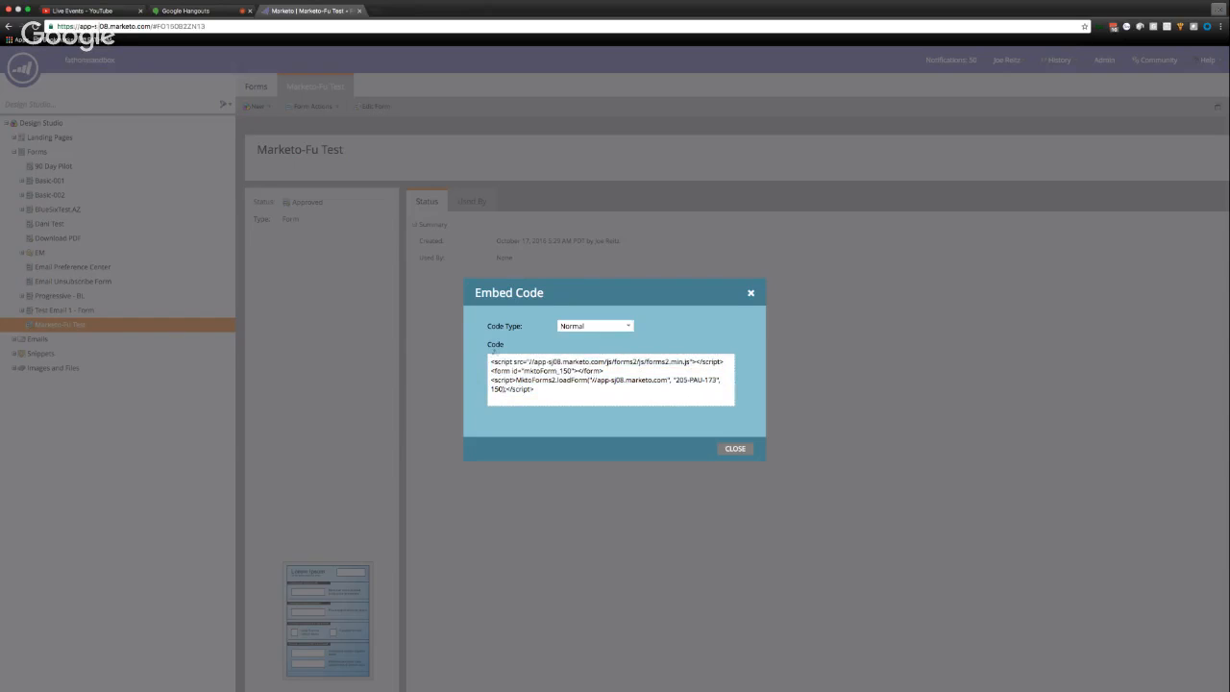
{"action": "left_click", "coordinate": [595, 325]}
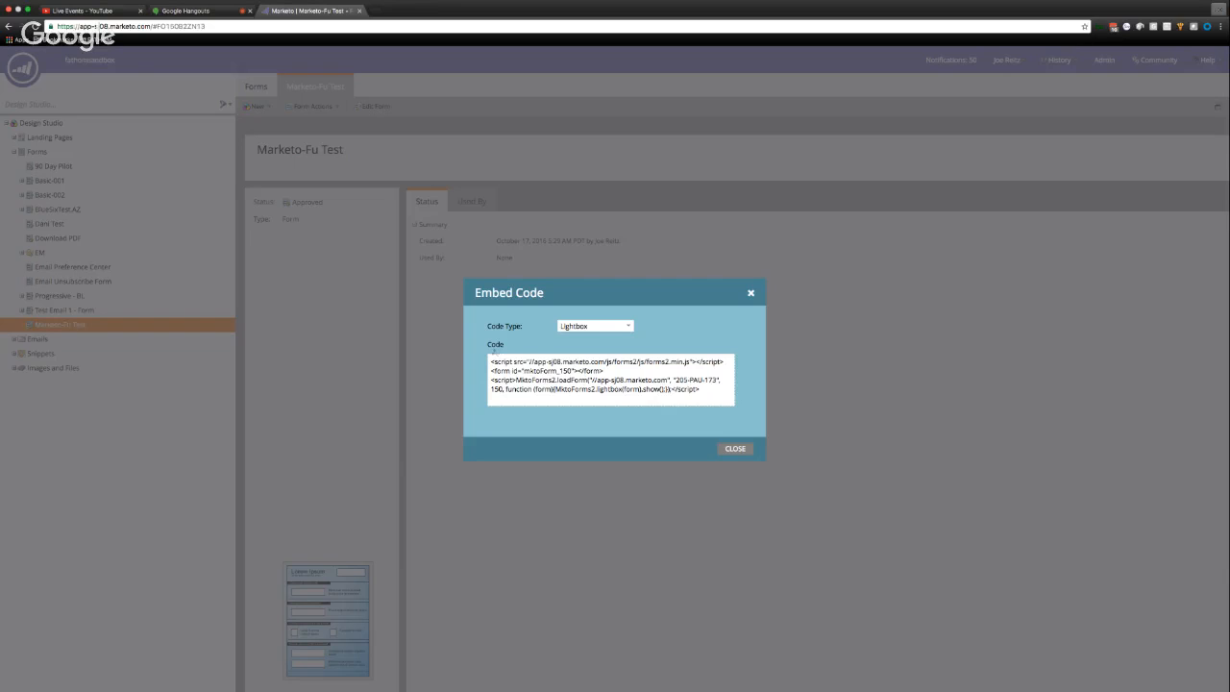
{"action": "left_click", "coordinate": [734, 449]}
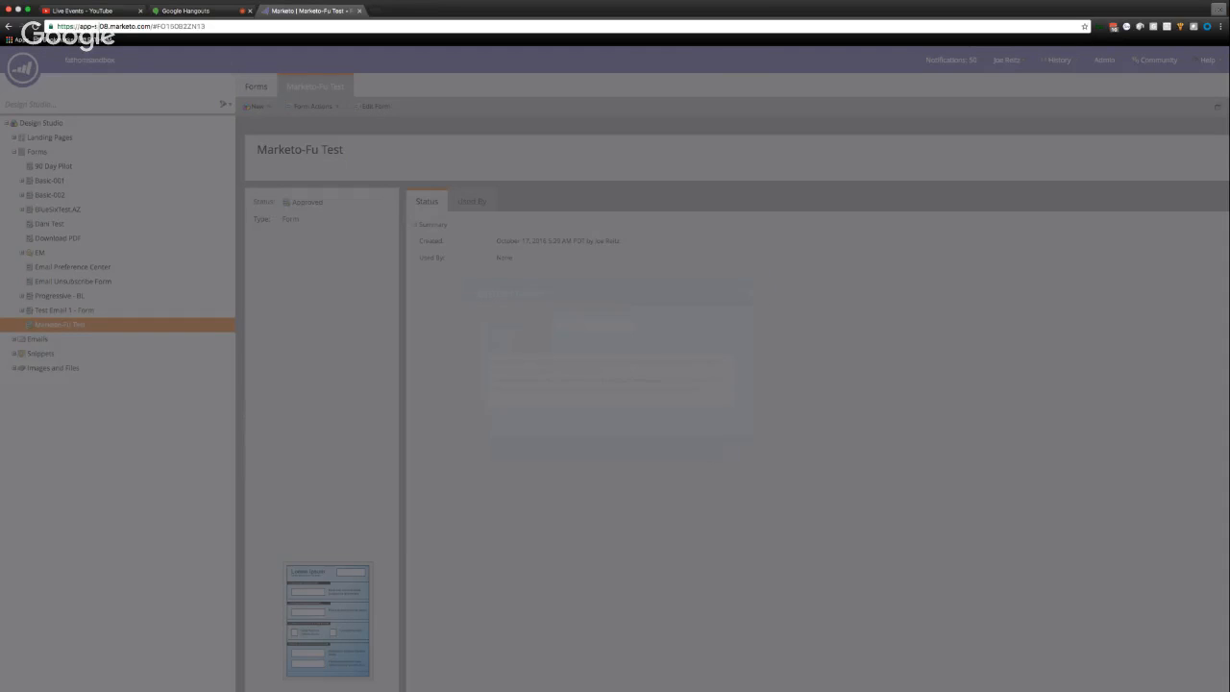
{"action": "left_click", "coordinate": [197, 11]}
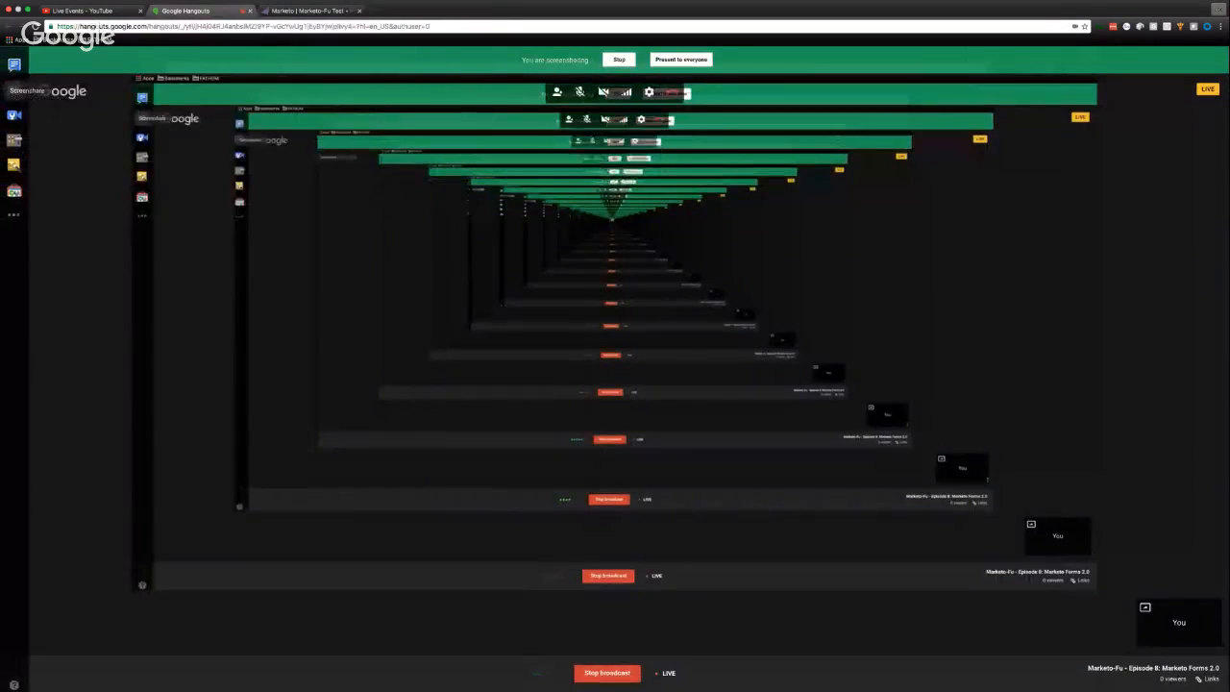